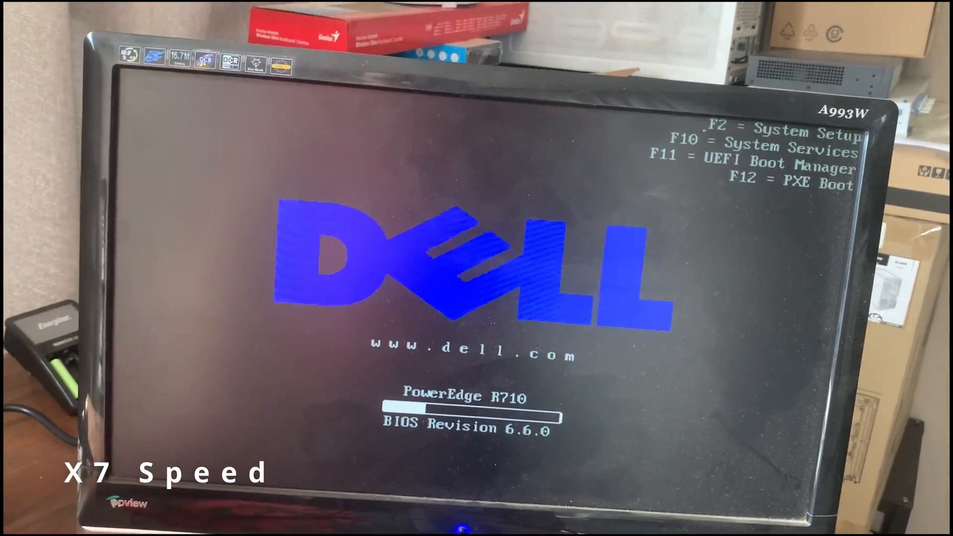
# Enter the UEFI Boot Manager with F11 while the R710 runs POST on BIOS 6.6.0.
pyautogui.press('F11')
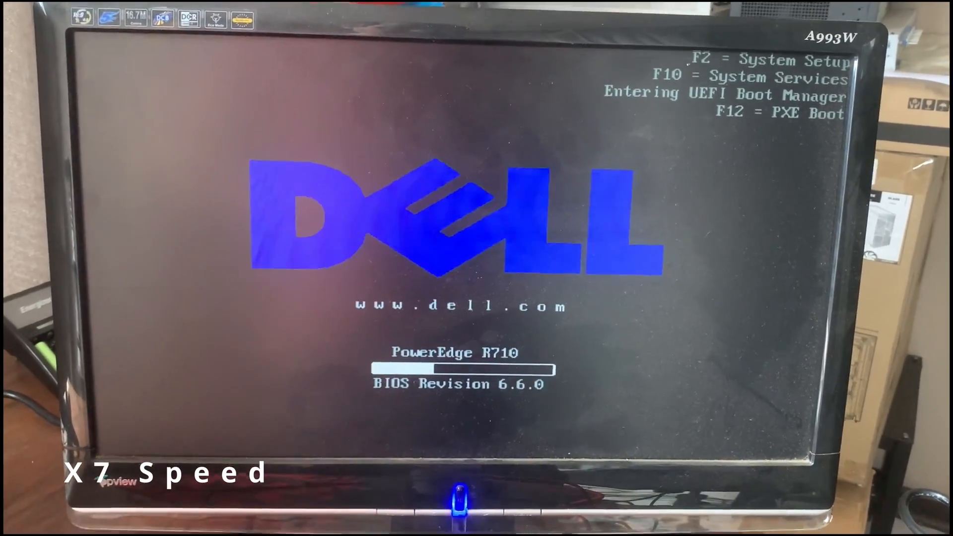